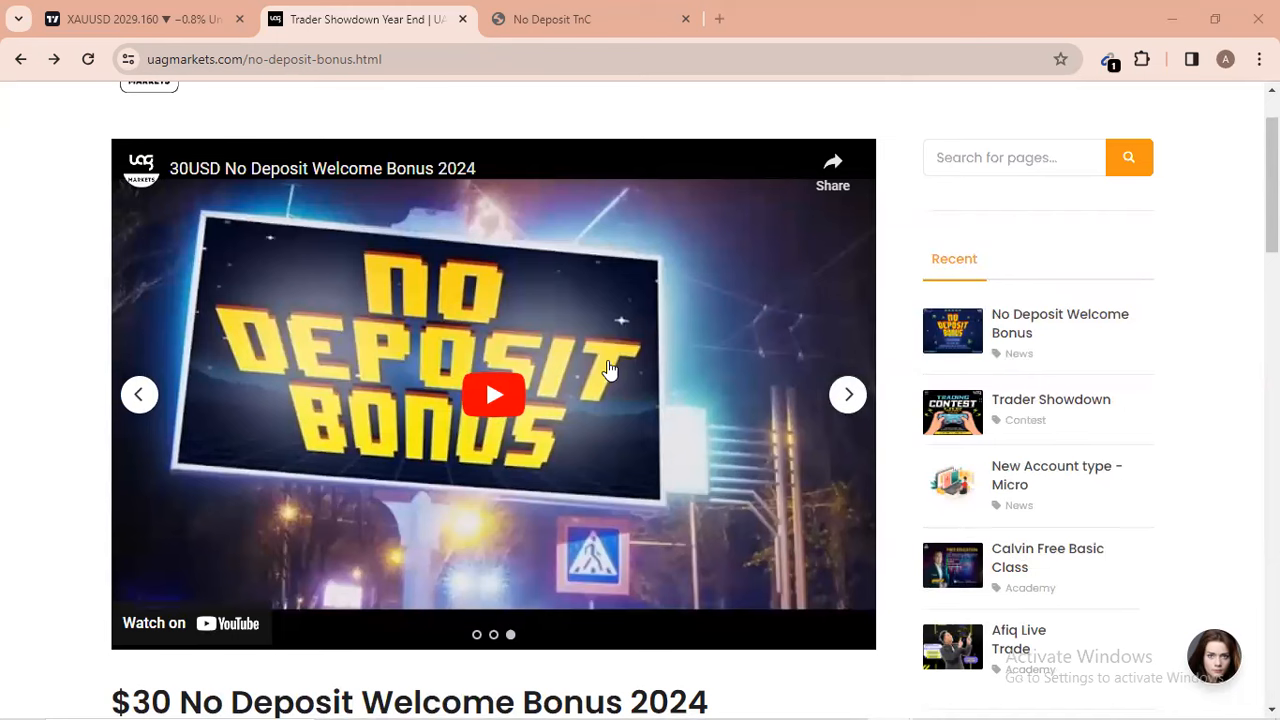
Scroll down to How to get Welcome Bonus and expand the Open Welcome Account step
scroll(down, 3)
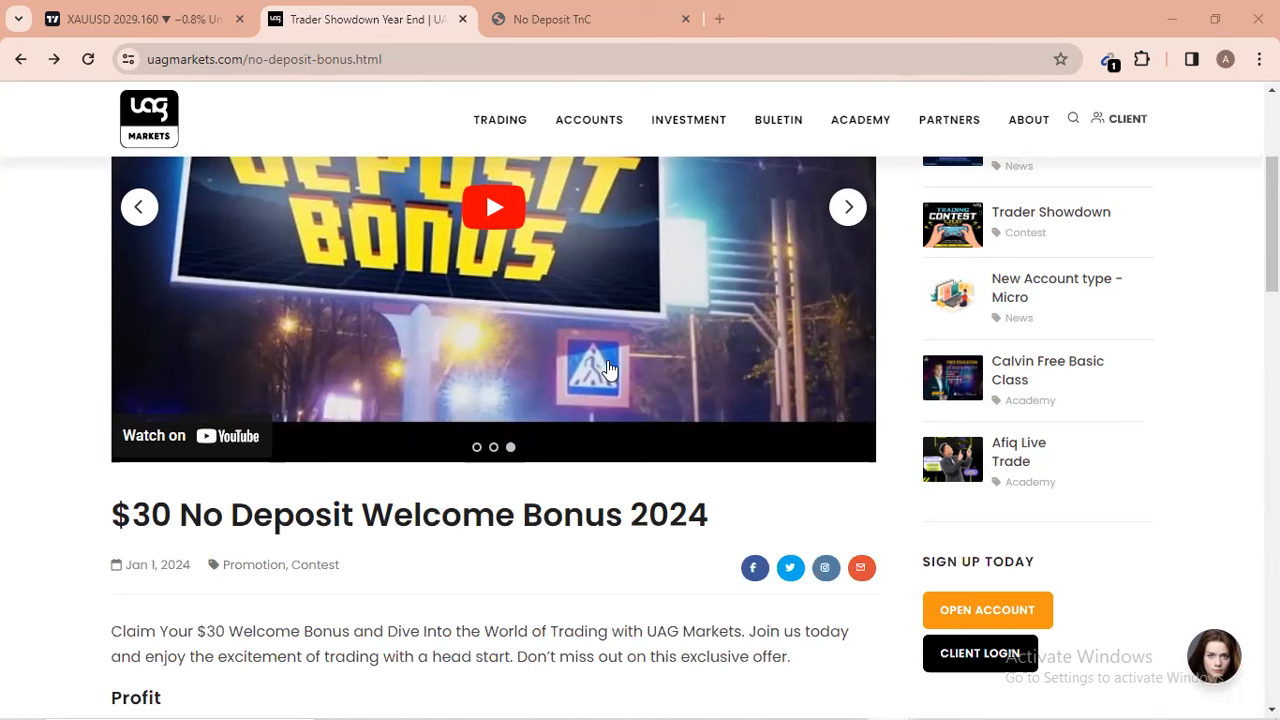
scroll(down, 3)
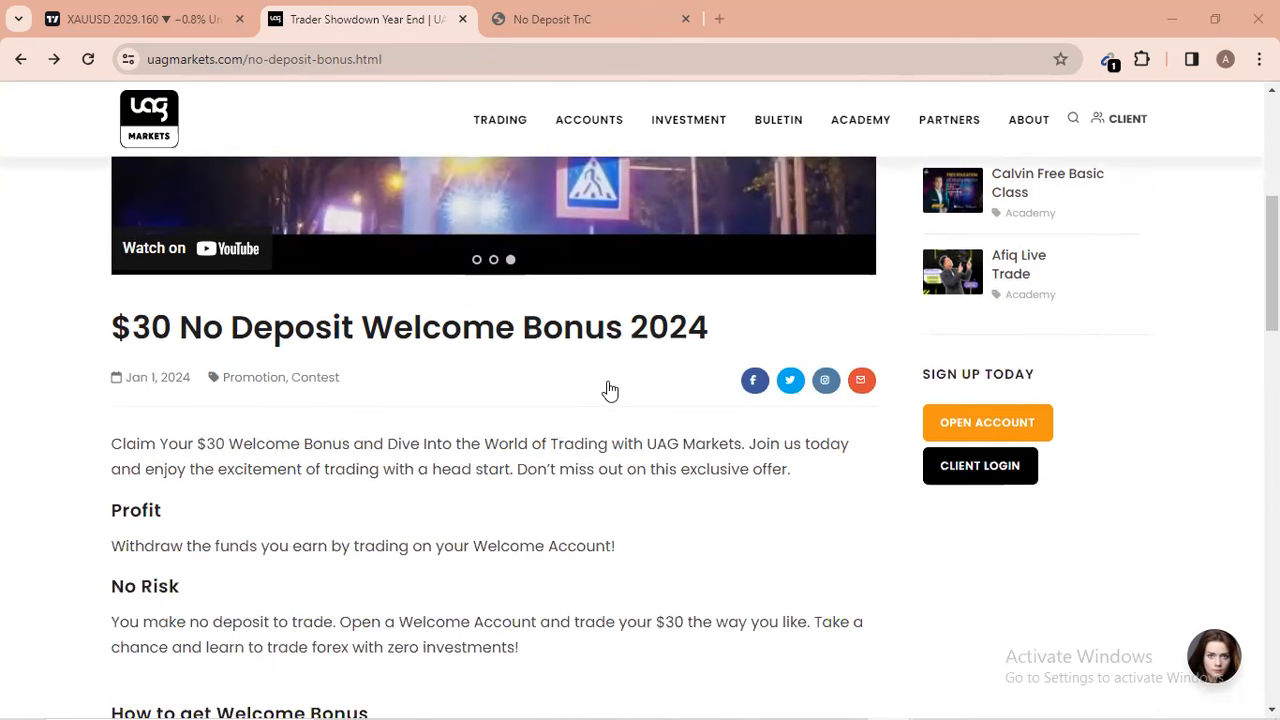
scroll(down, 3)
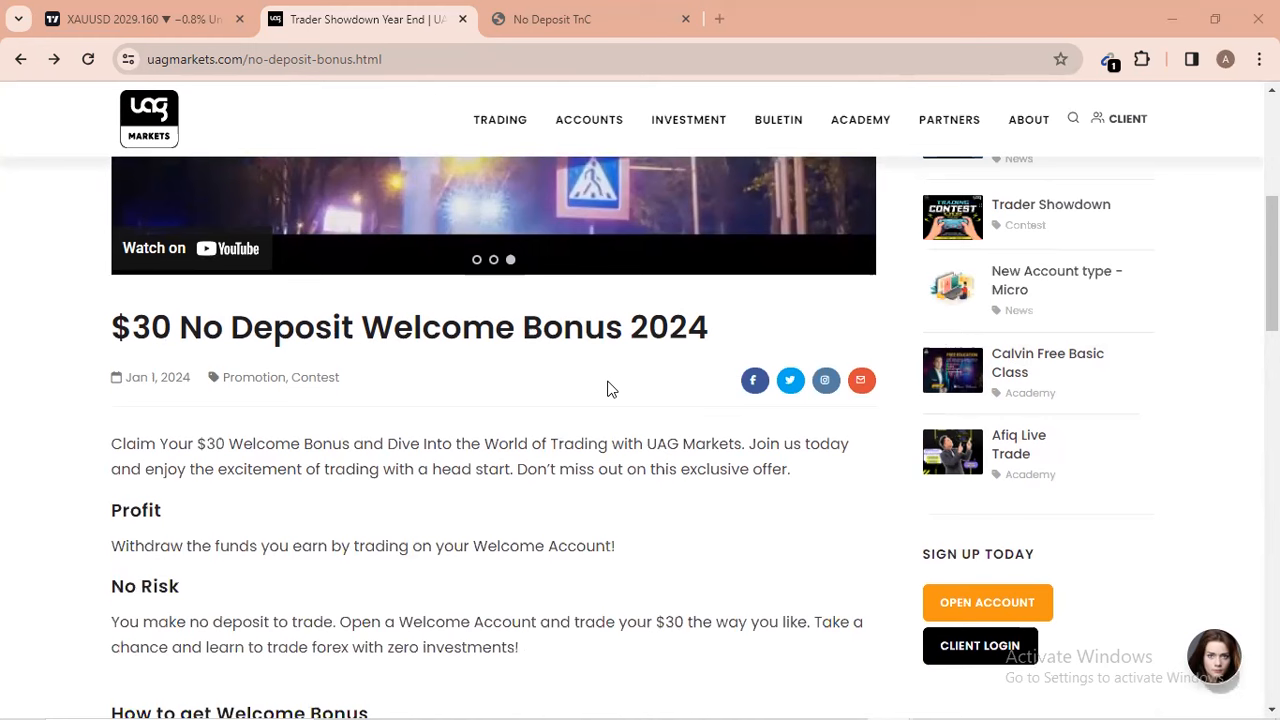
mouse_move(185, 583)
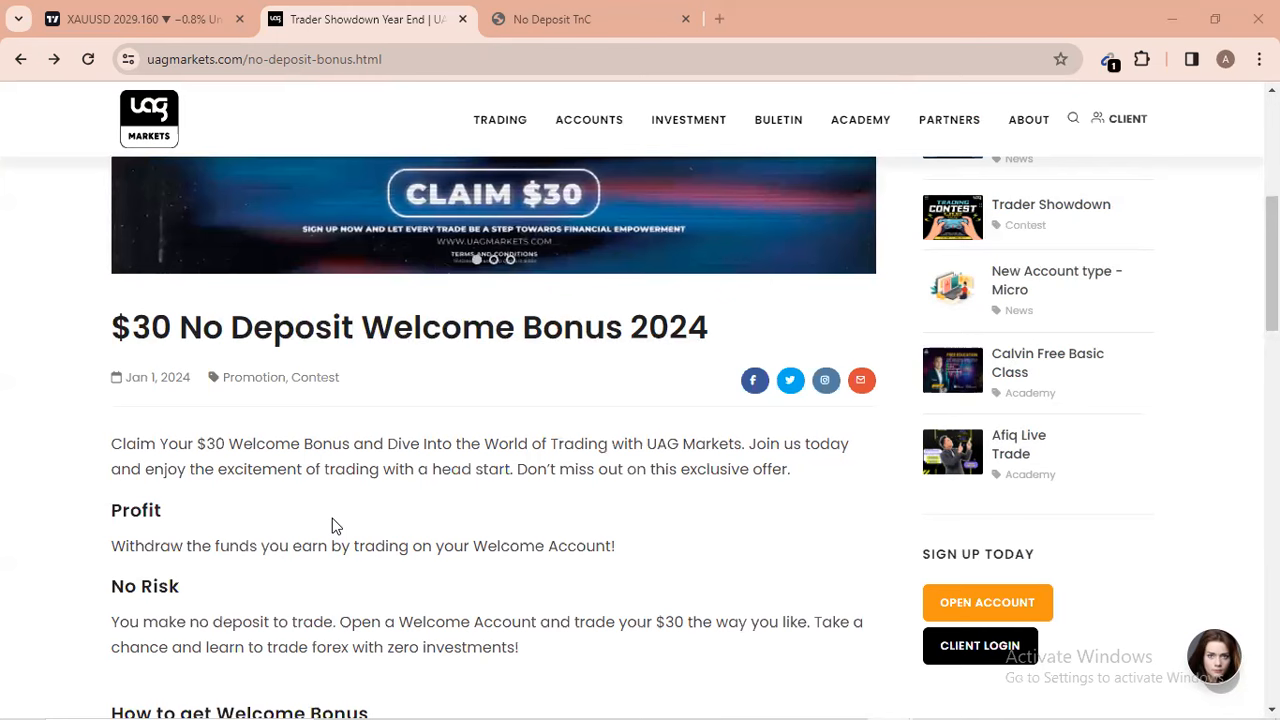
scroll(down, 3)
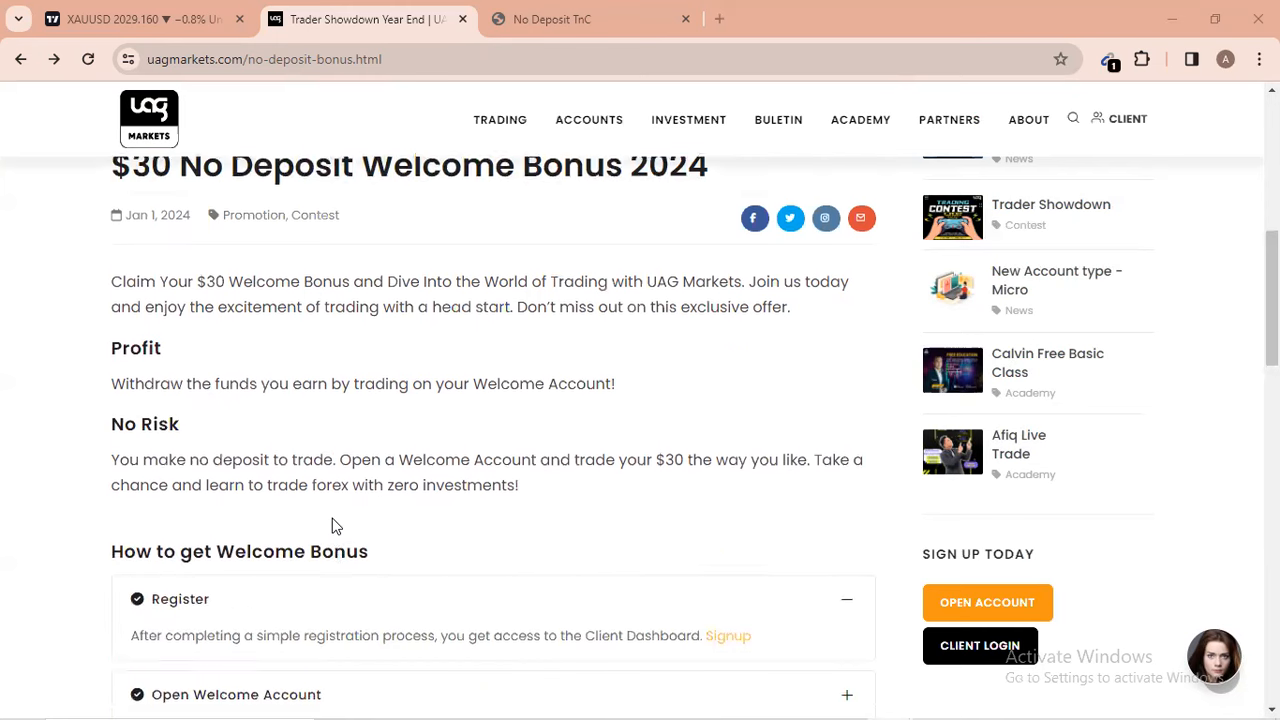
scroll(down, 3)
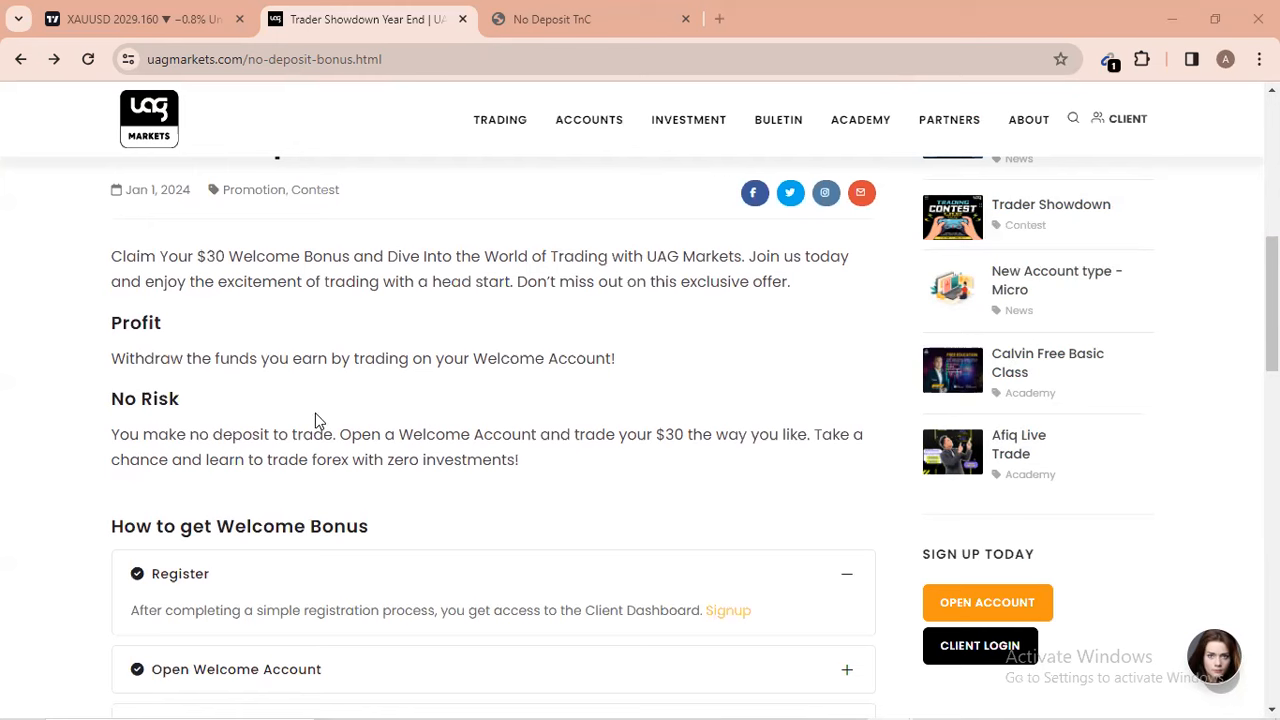
mouse_move(600, 562)
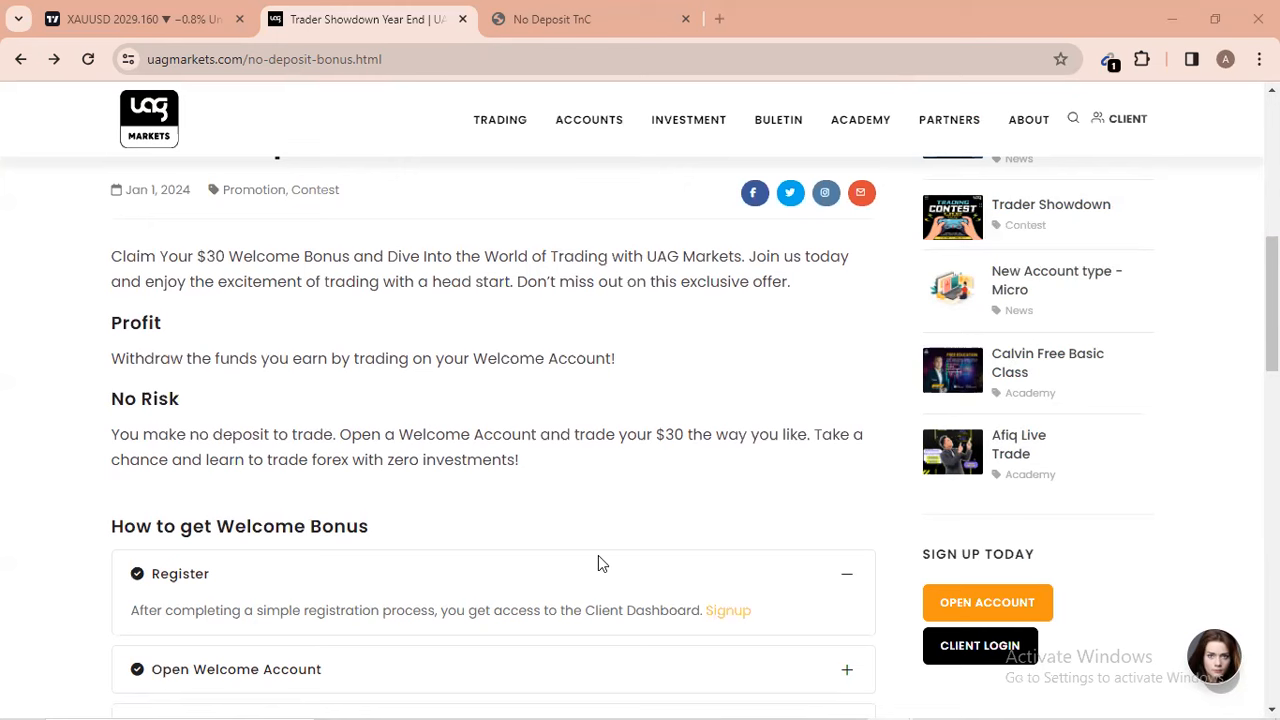
scroll(down, 3)
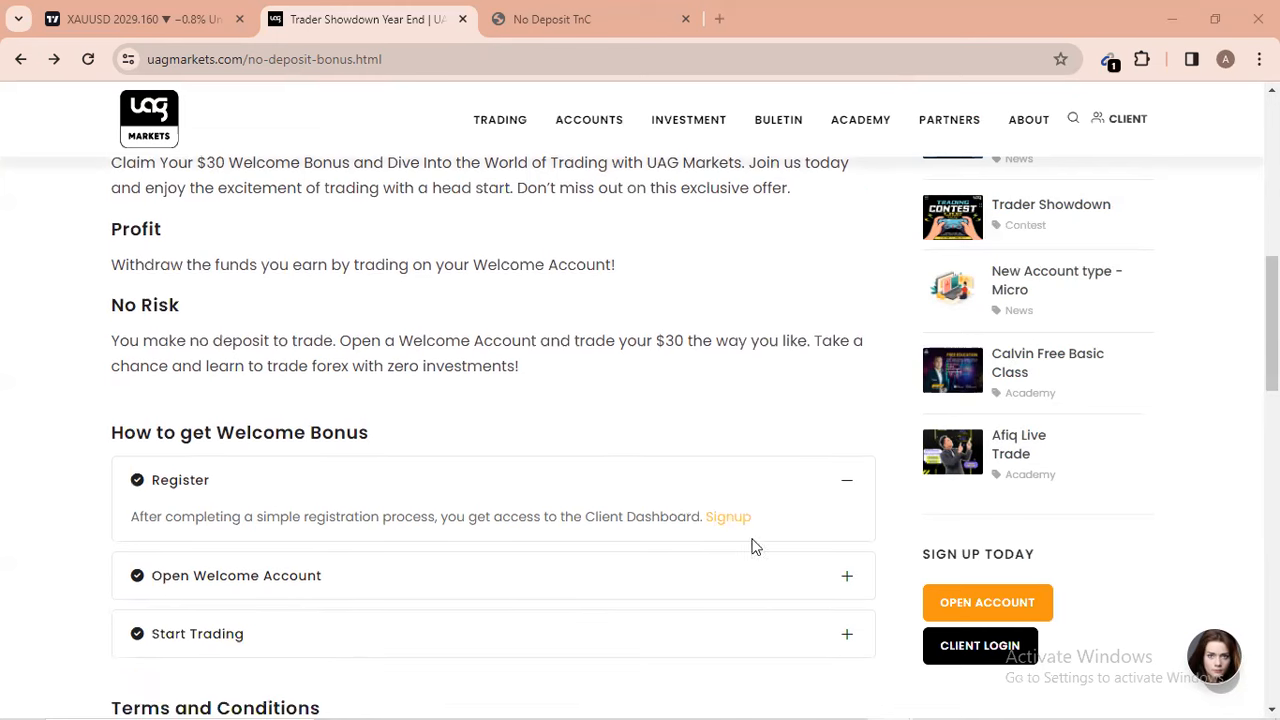
mouse_move(695, 508)
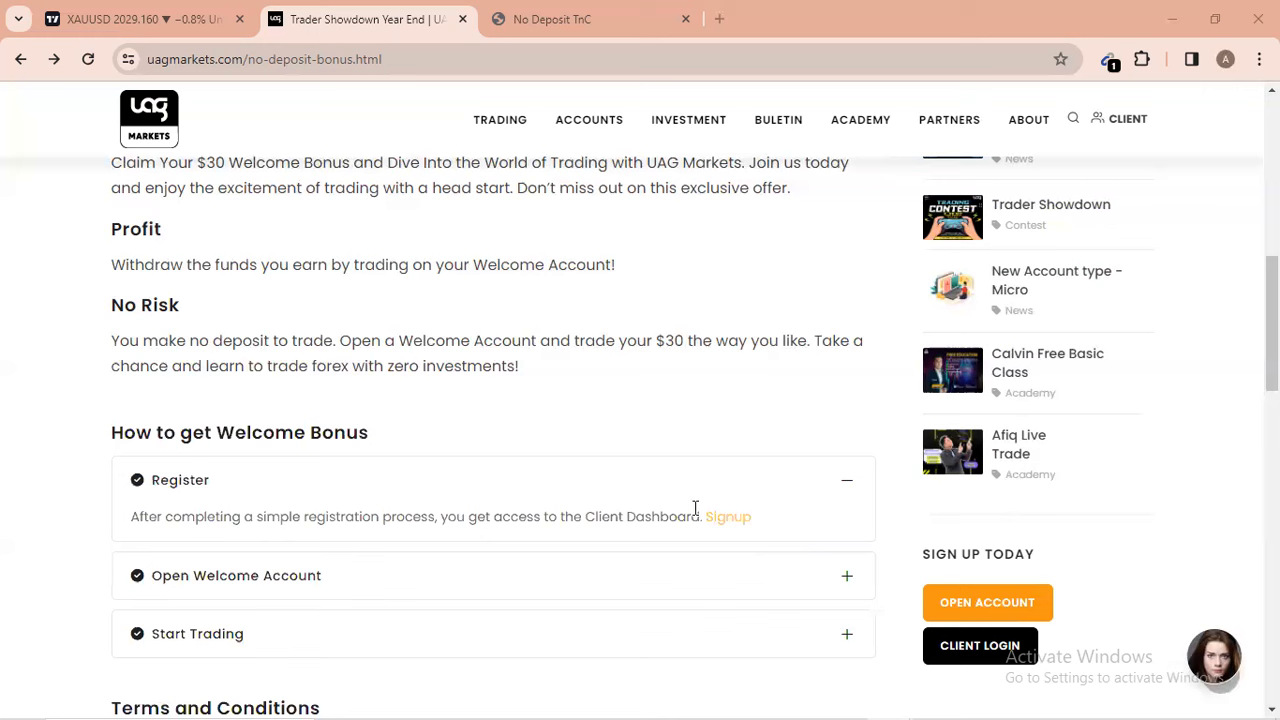
mouse_move(227, 585)
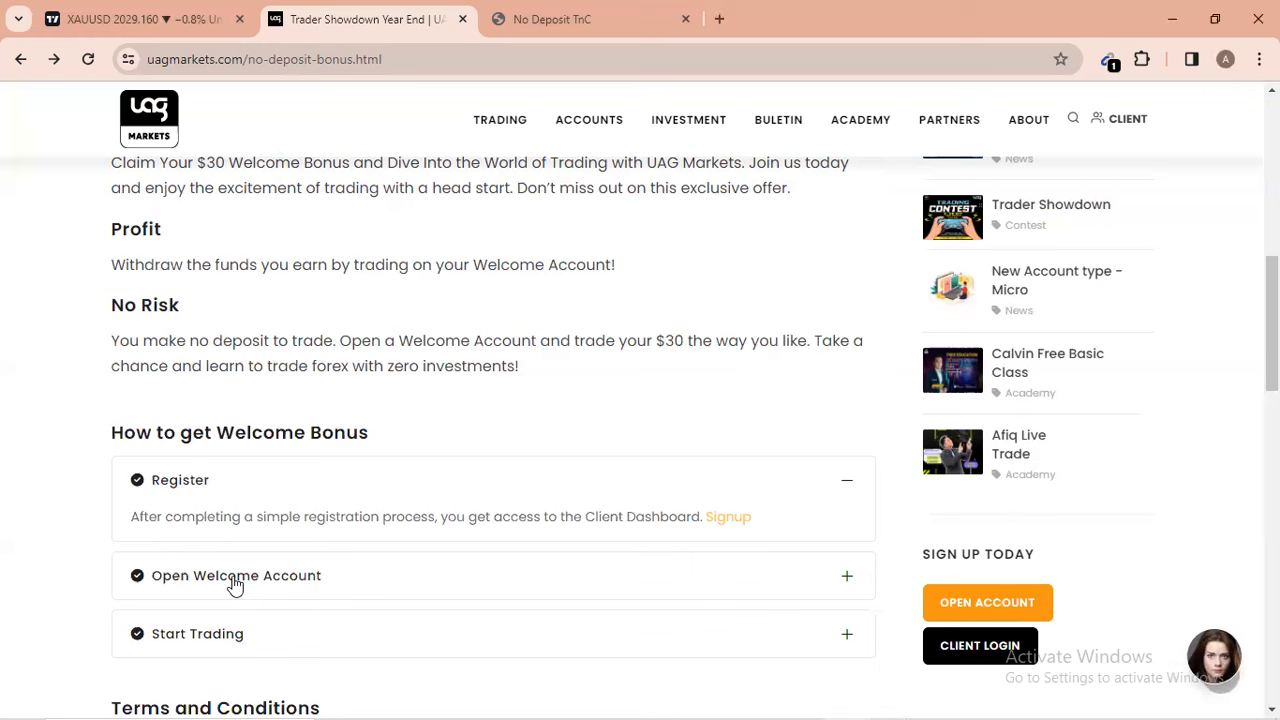
click(236, 575)
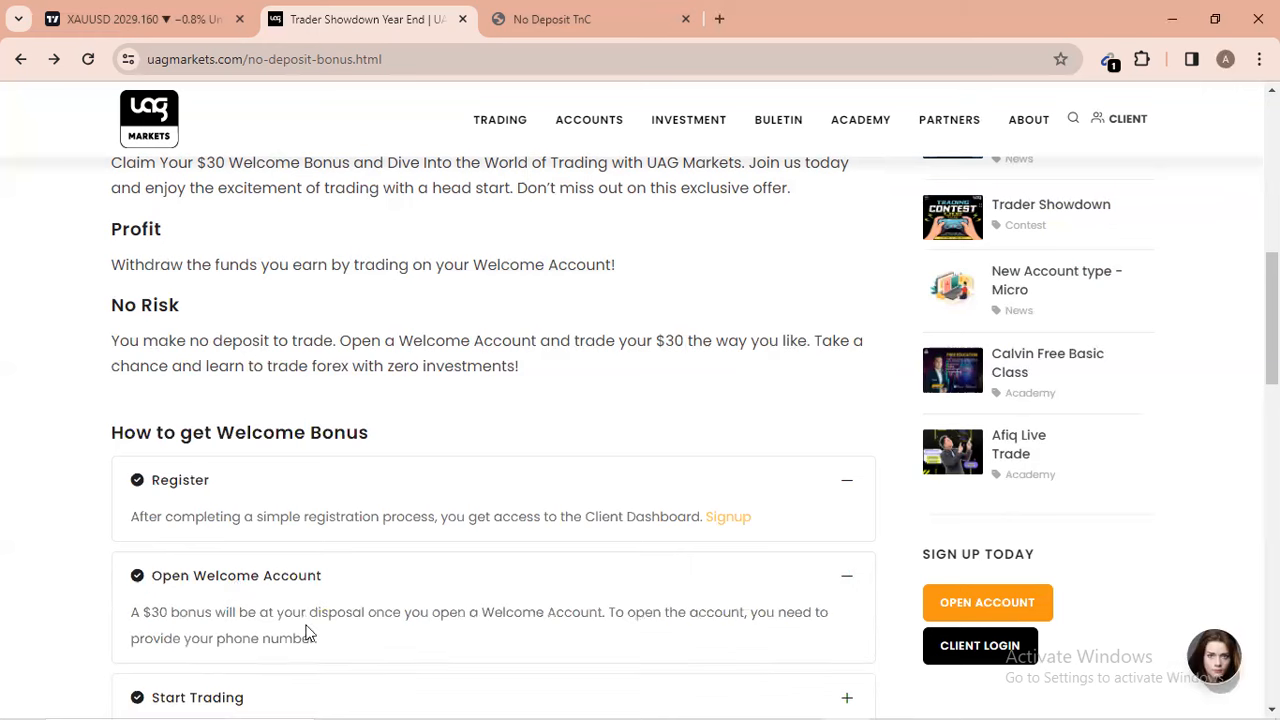
mouse_move(380, 638)
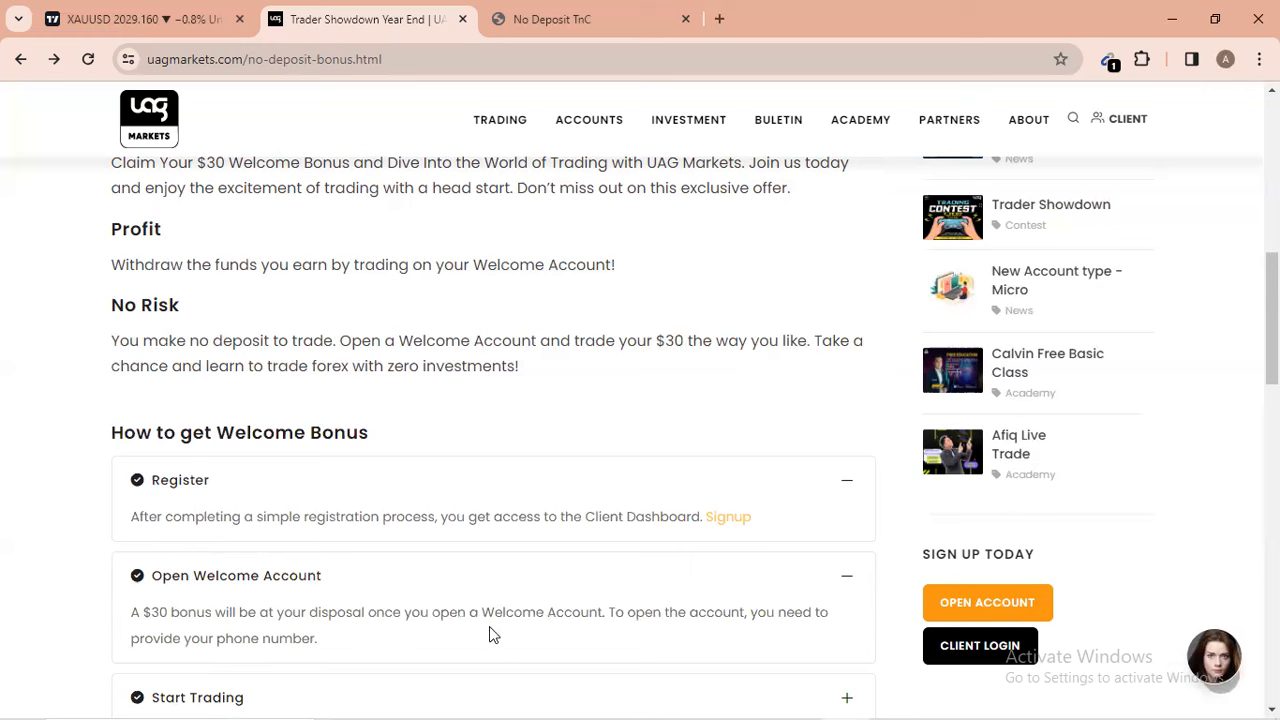
mouse_move(620, 640)
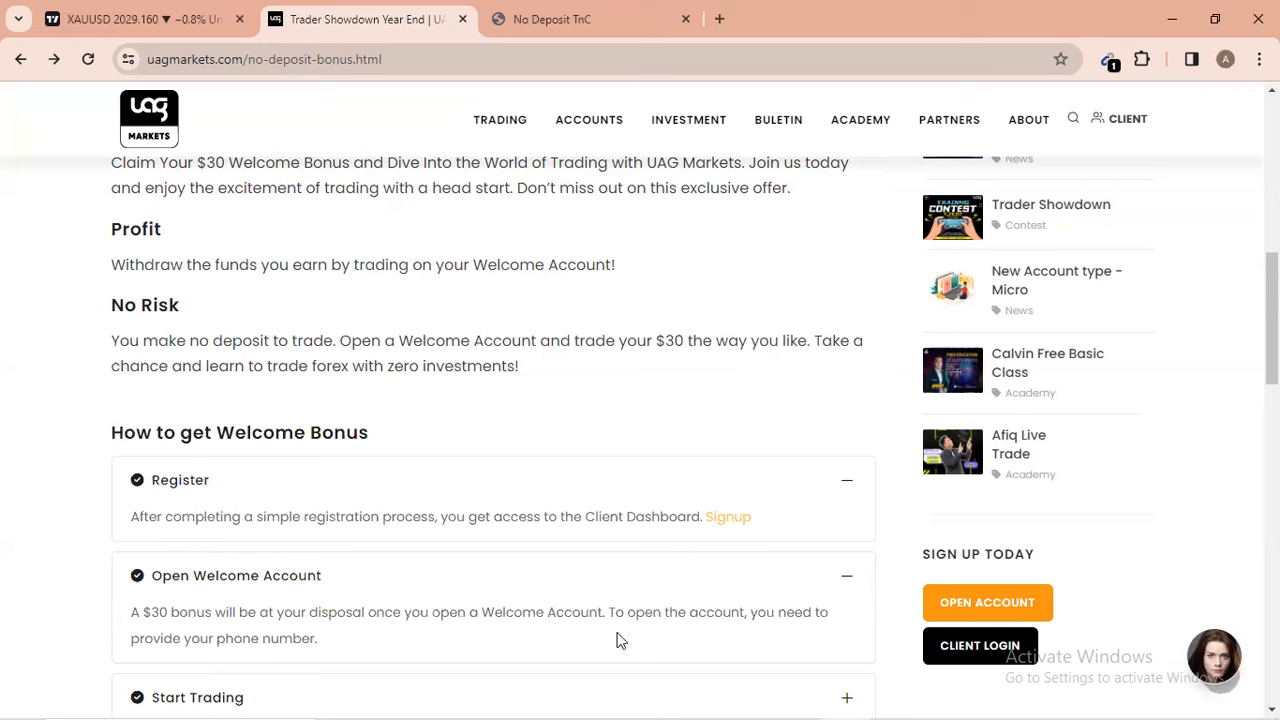
mouse_move(615, 634)
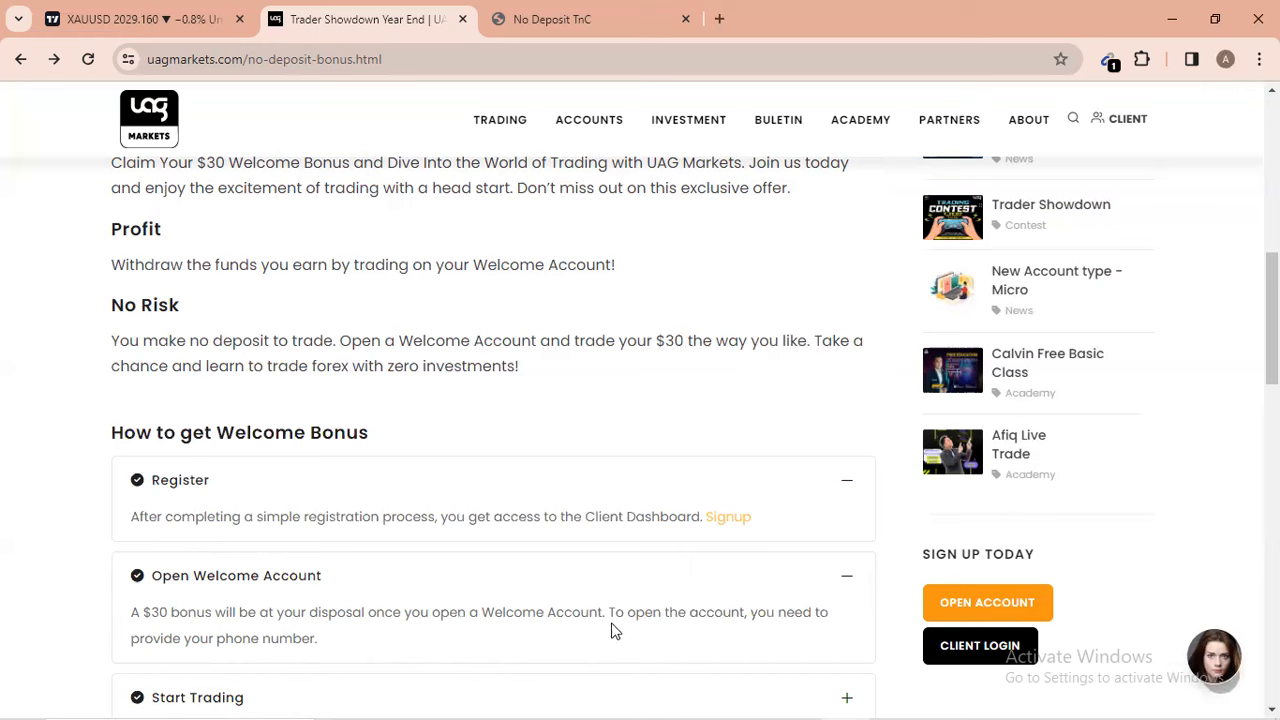
mouse_move(607, 604)
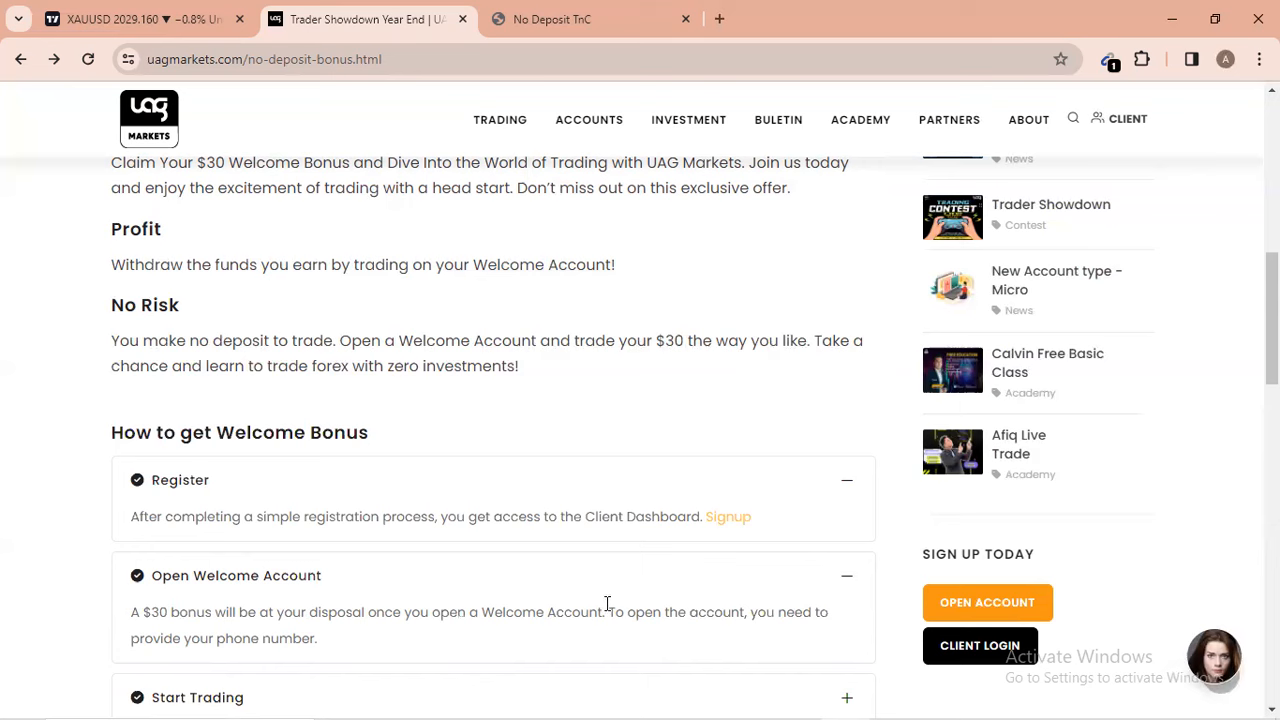
mouse_move(614, 618)
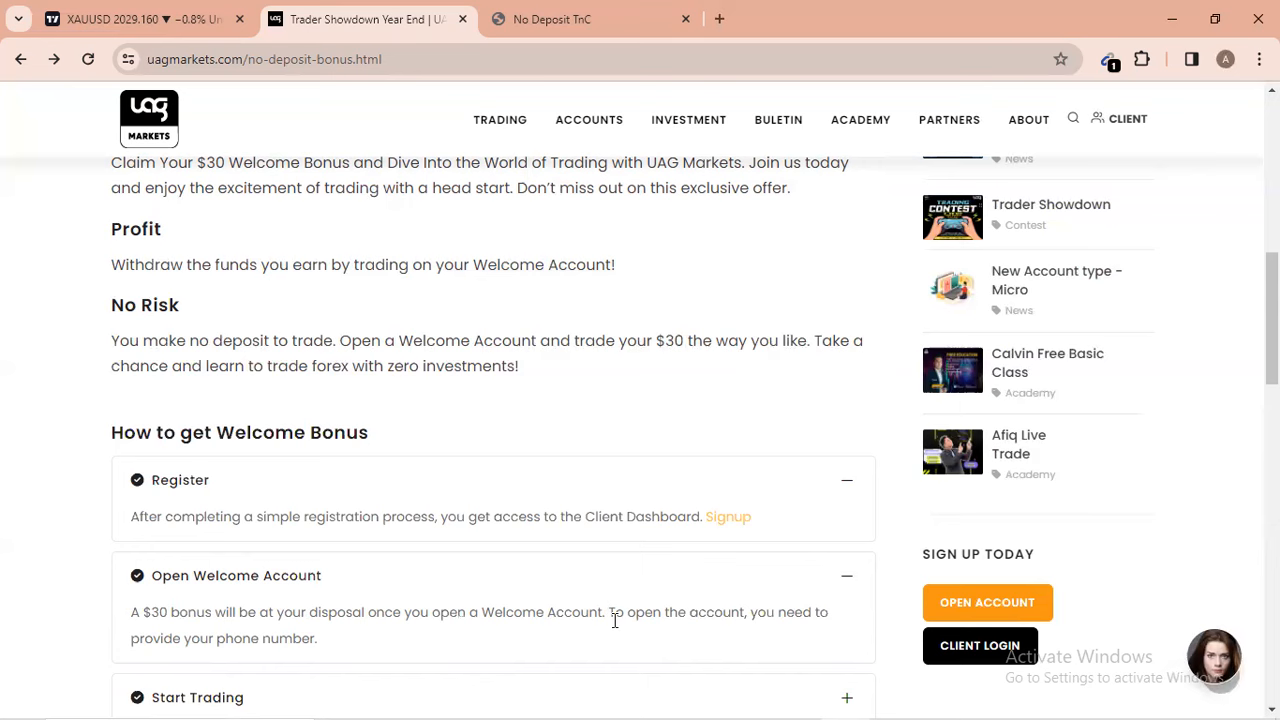
scroll(down, 3)
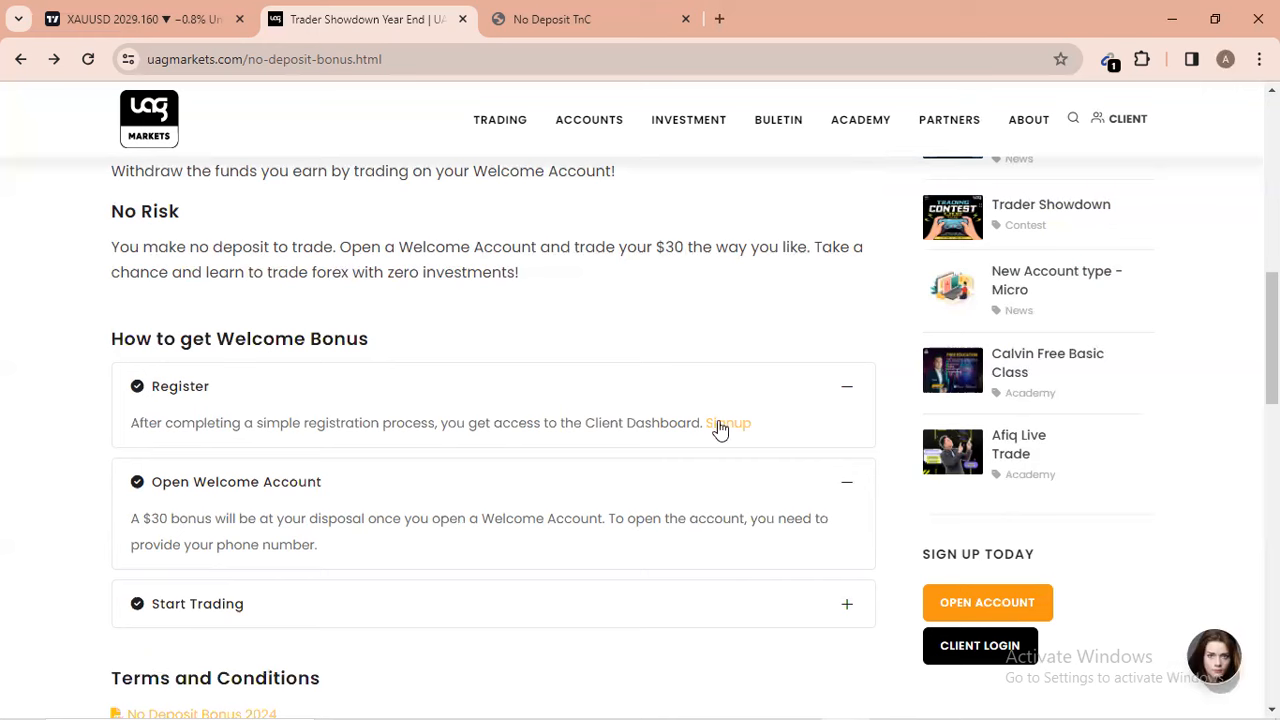
Follow the Register step's orange Signup link to the UAG Markets login page
click(728, 422)
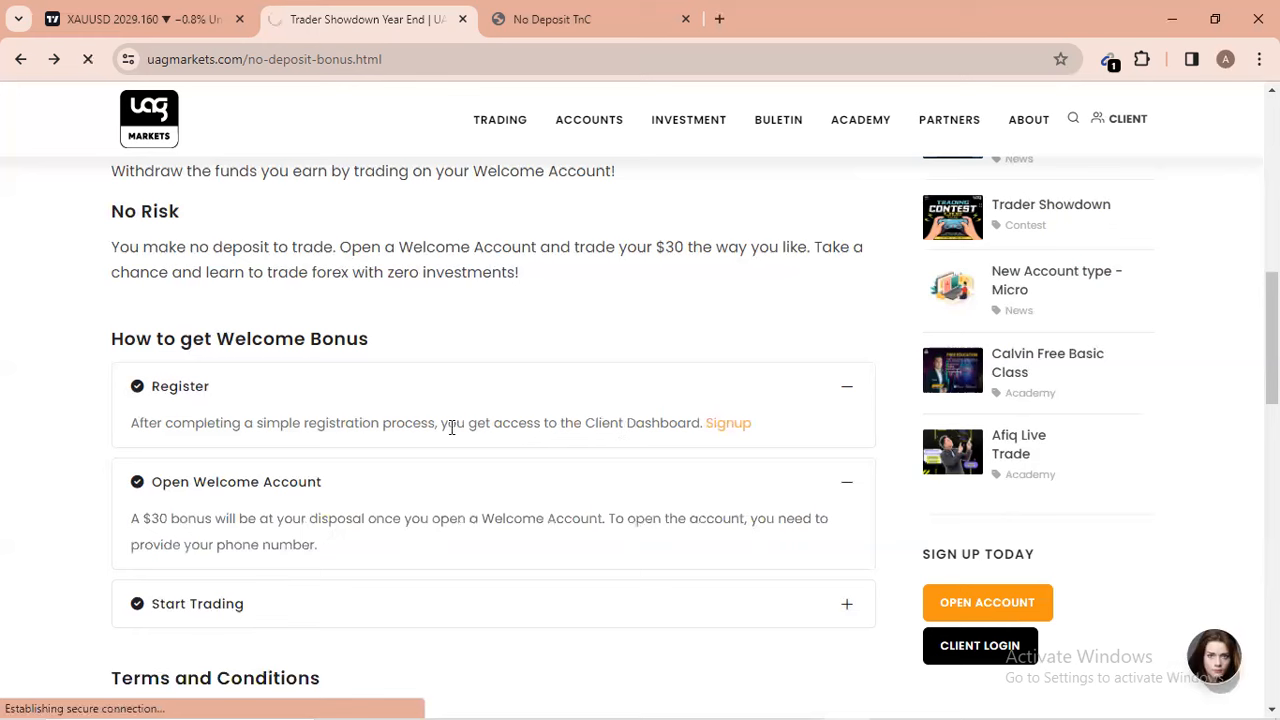
click(980, 645)
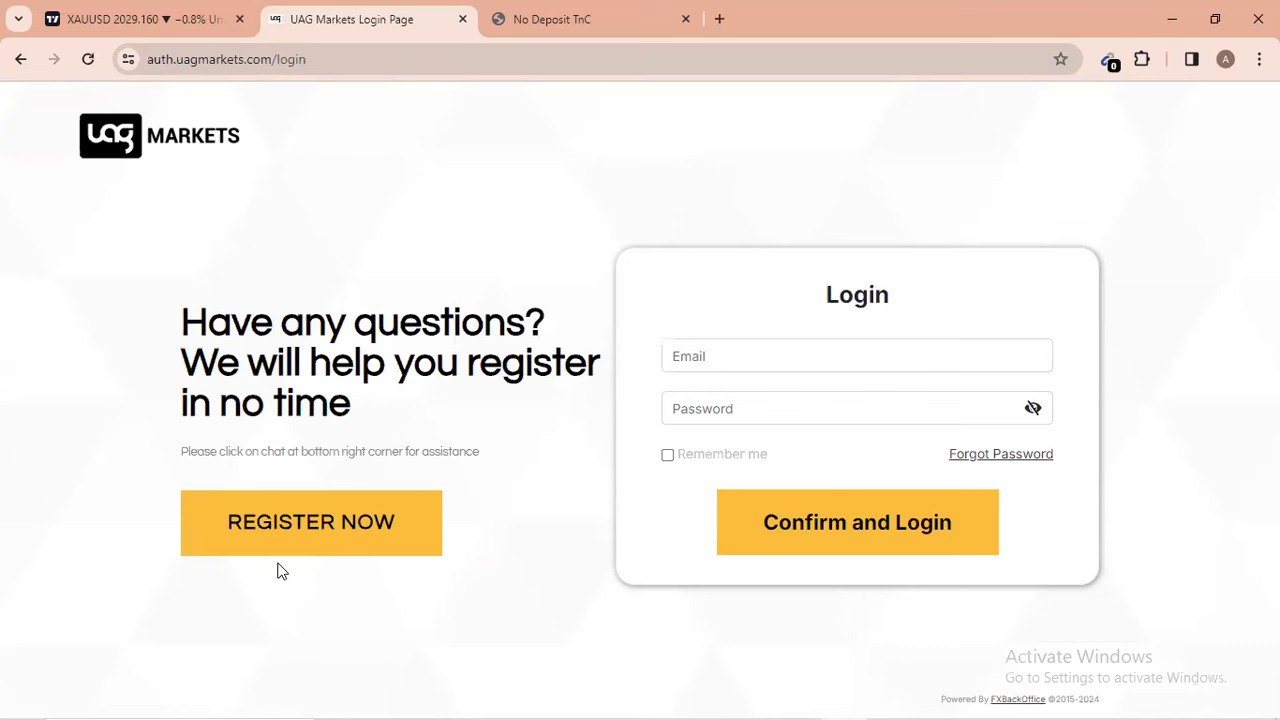
mouse_move(310, 521)
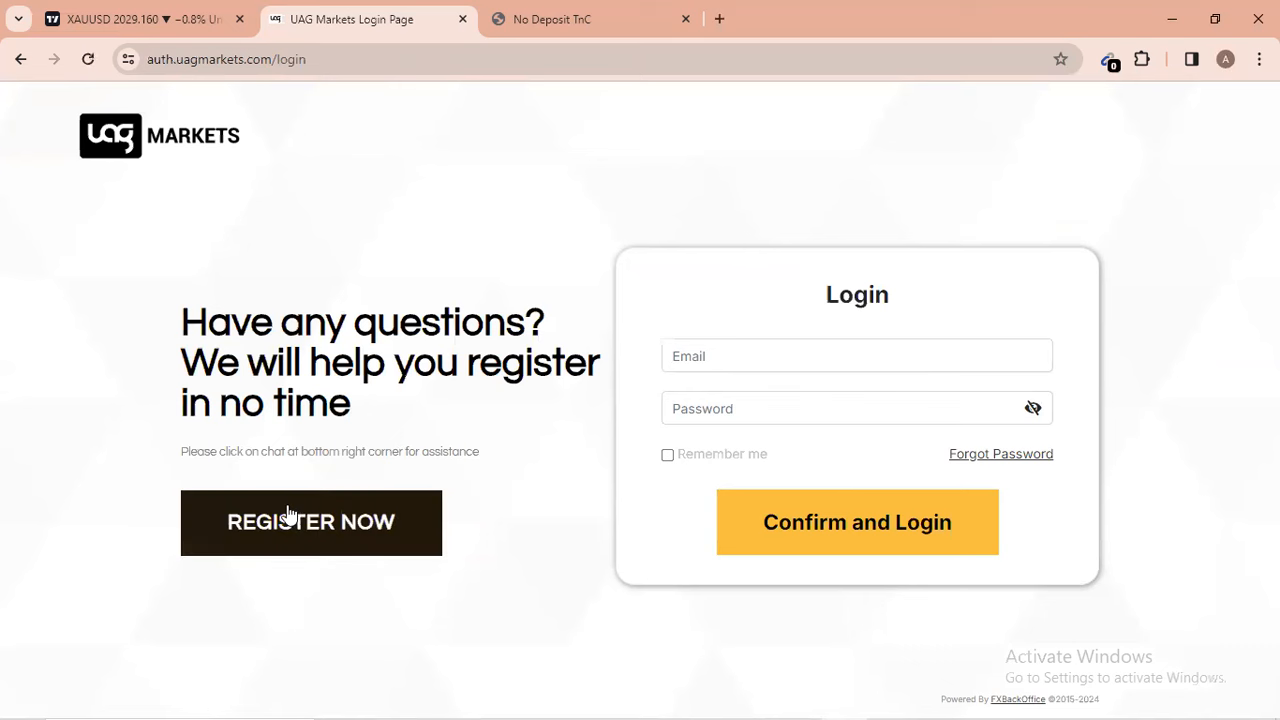
mouse_move(310, 522)
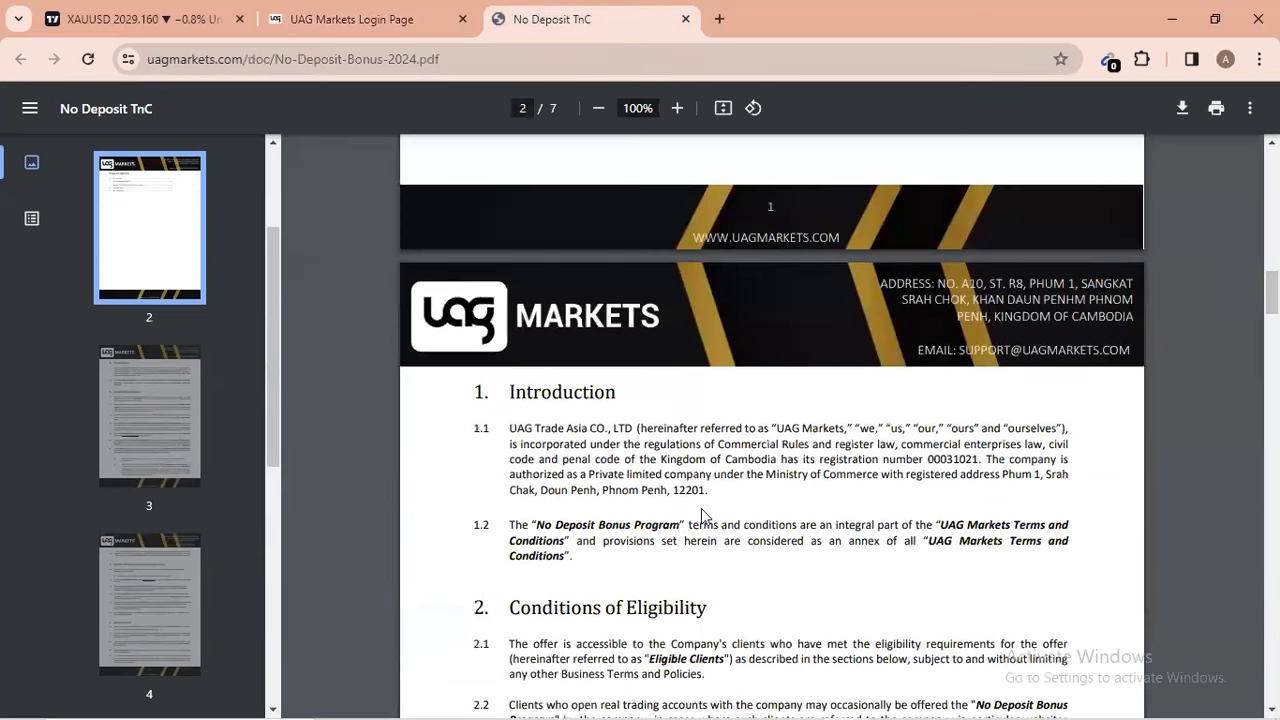
Scroll the No Deposit Bonus 2024 terms PDF down to page 5, clauses 4.9–4.16
scroll(up, 3)
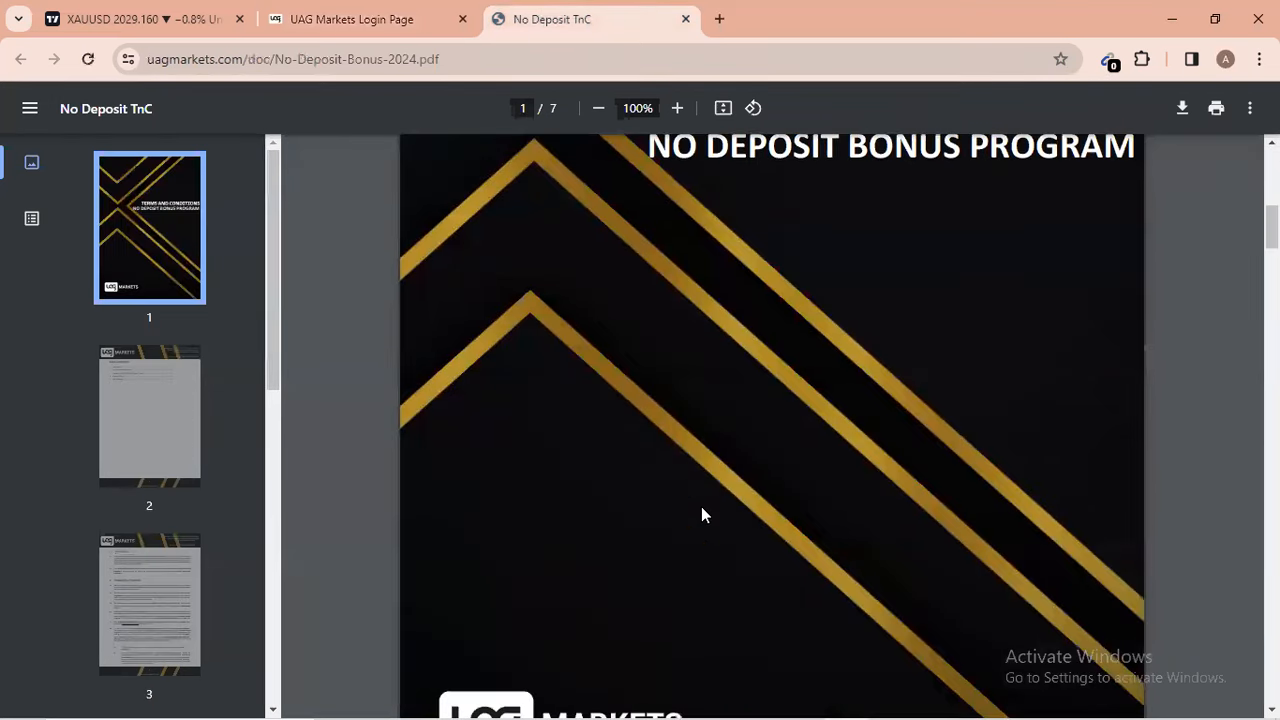
scroll(down, 3)
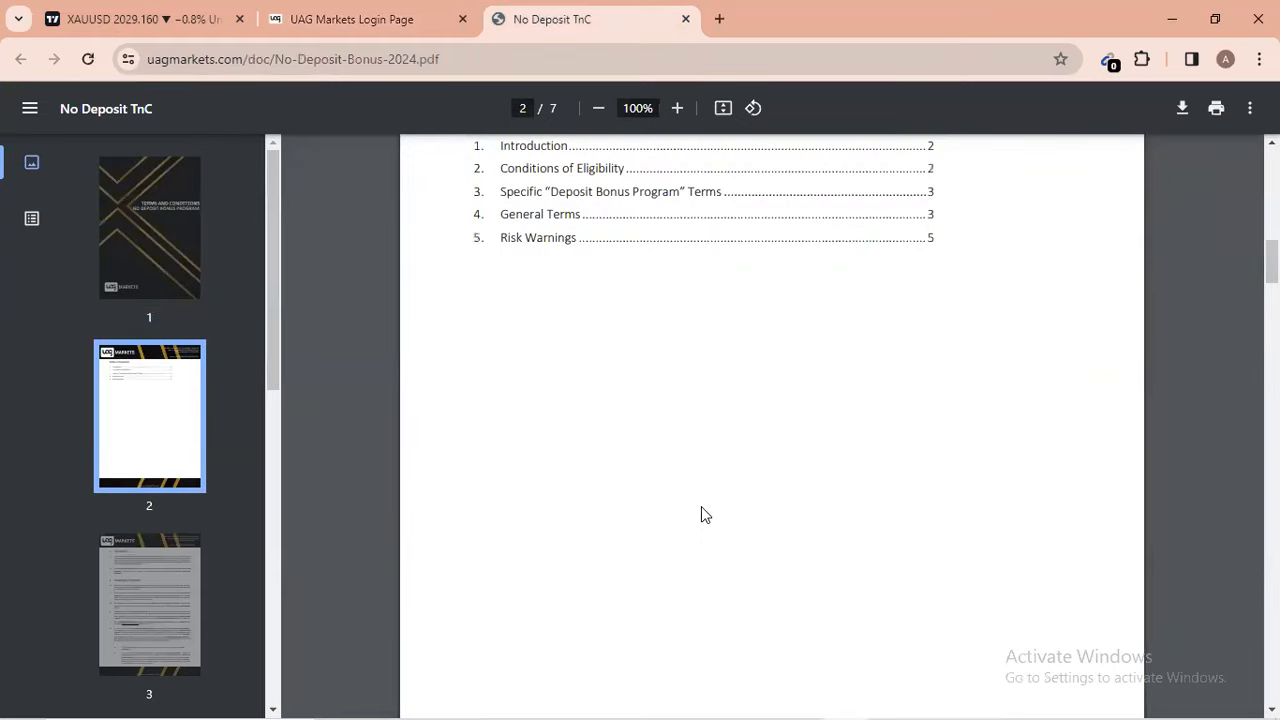
scroll(down, 3)
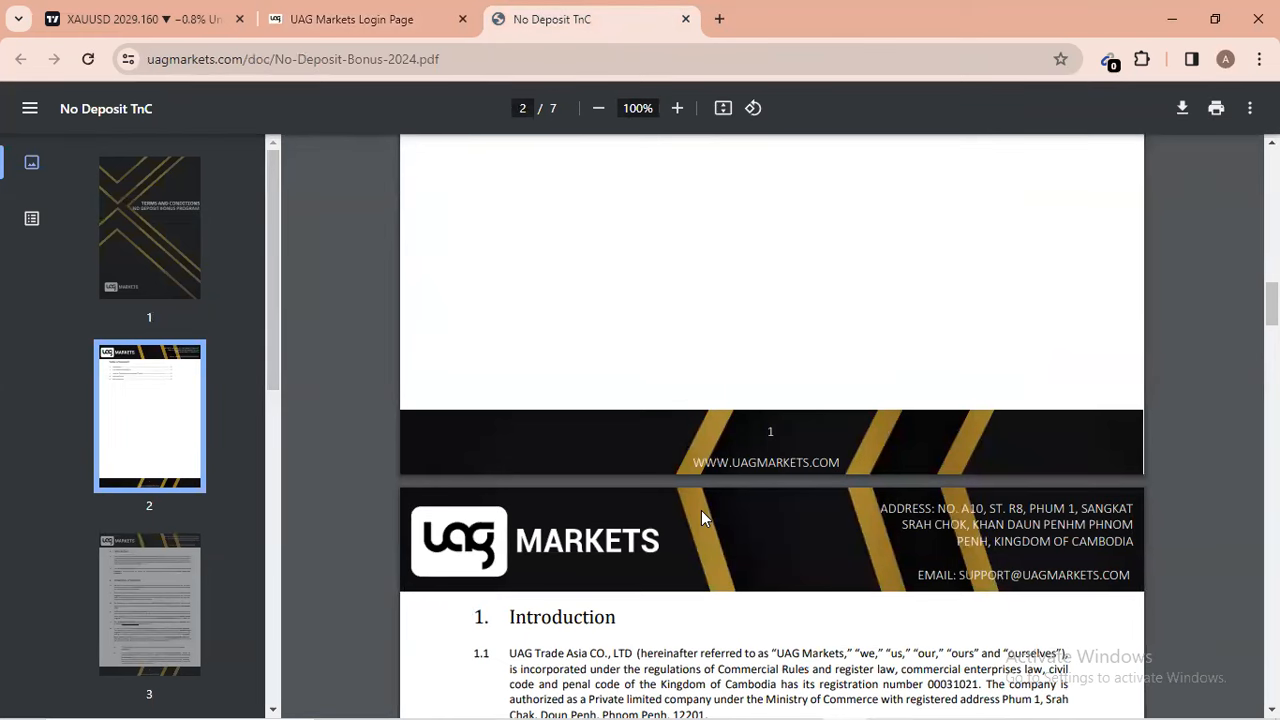
scroll(down, 3)
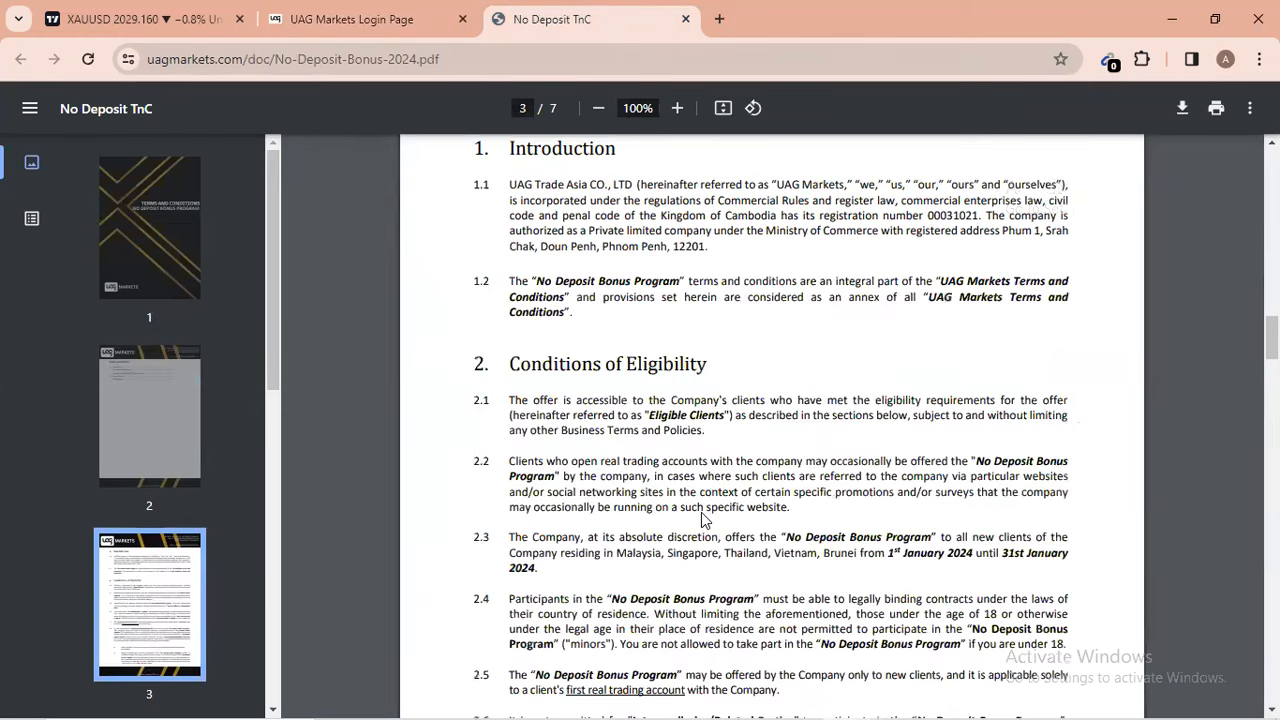
scroll(down, 3)
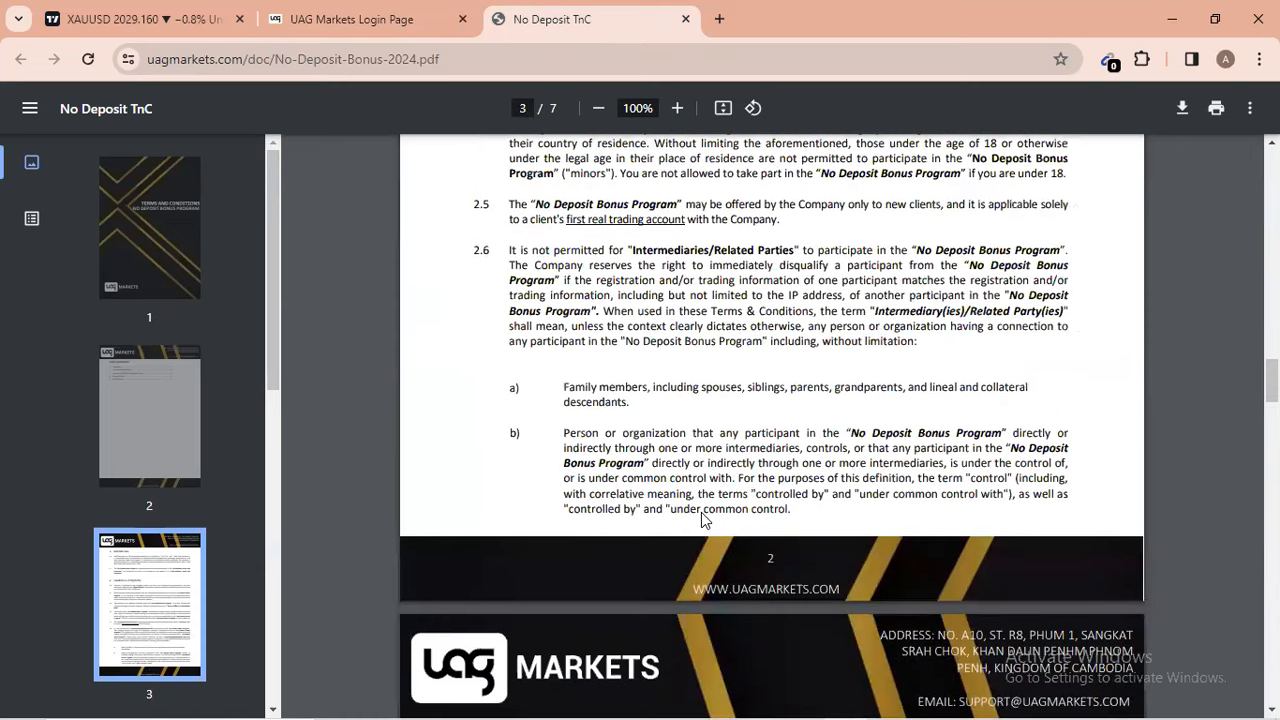
scroll(down, 3)
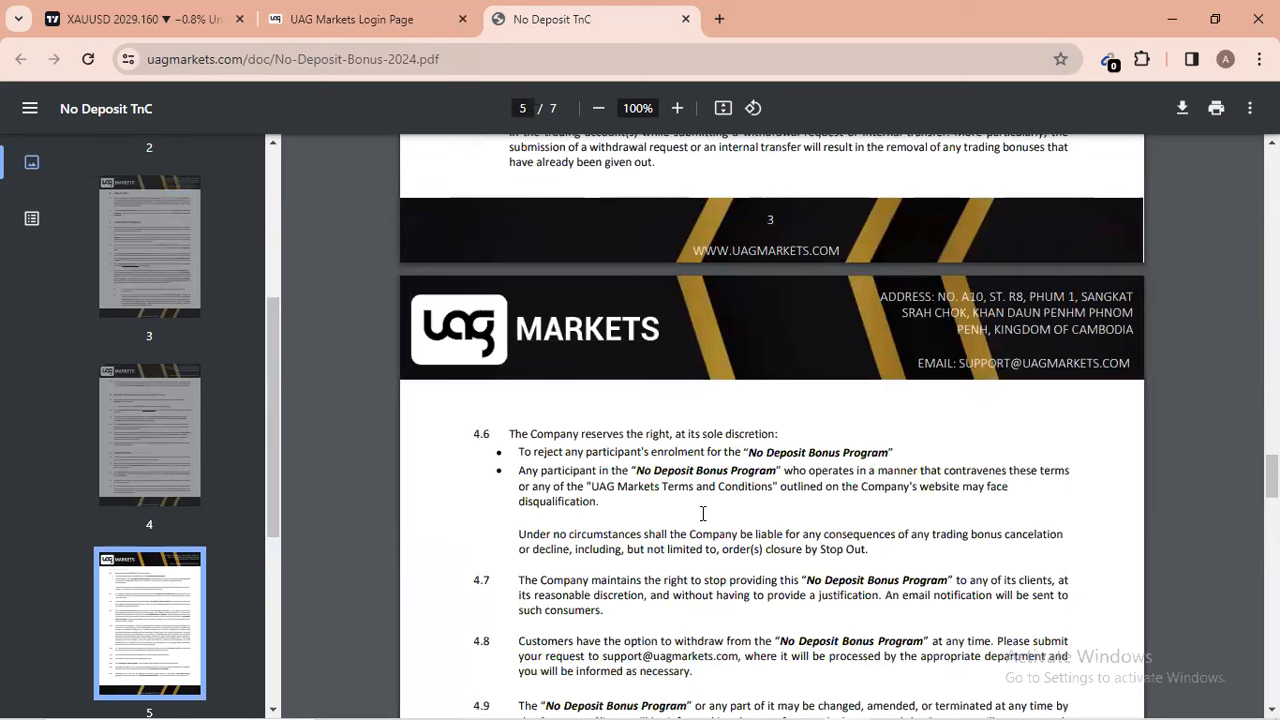
scroll(down, 3)
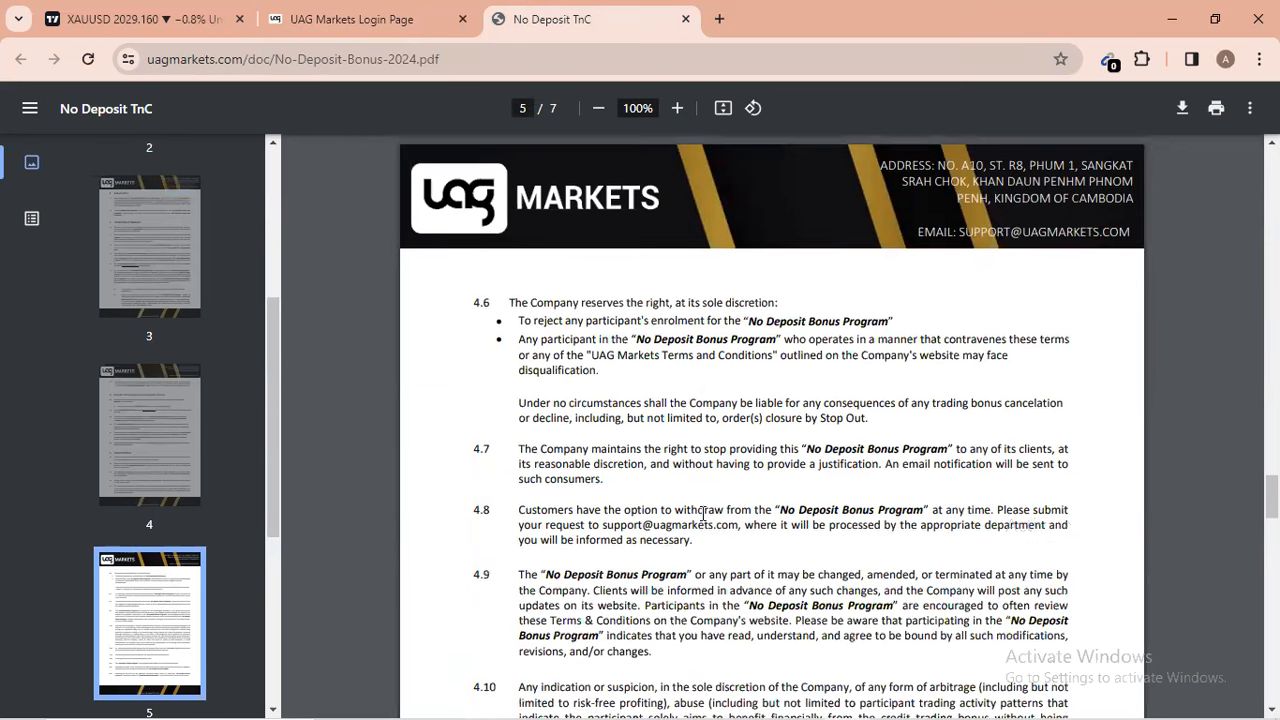
scroll(down, 3)
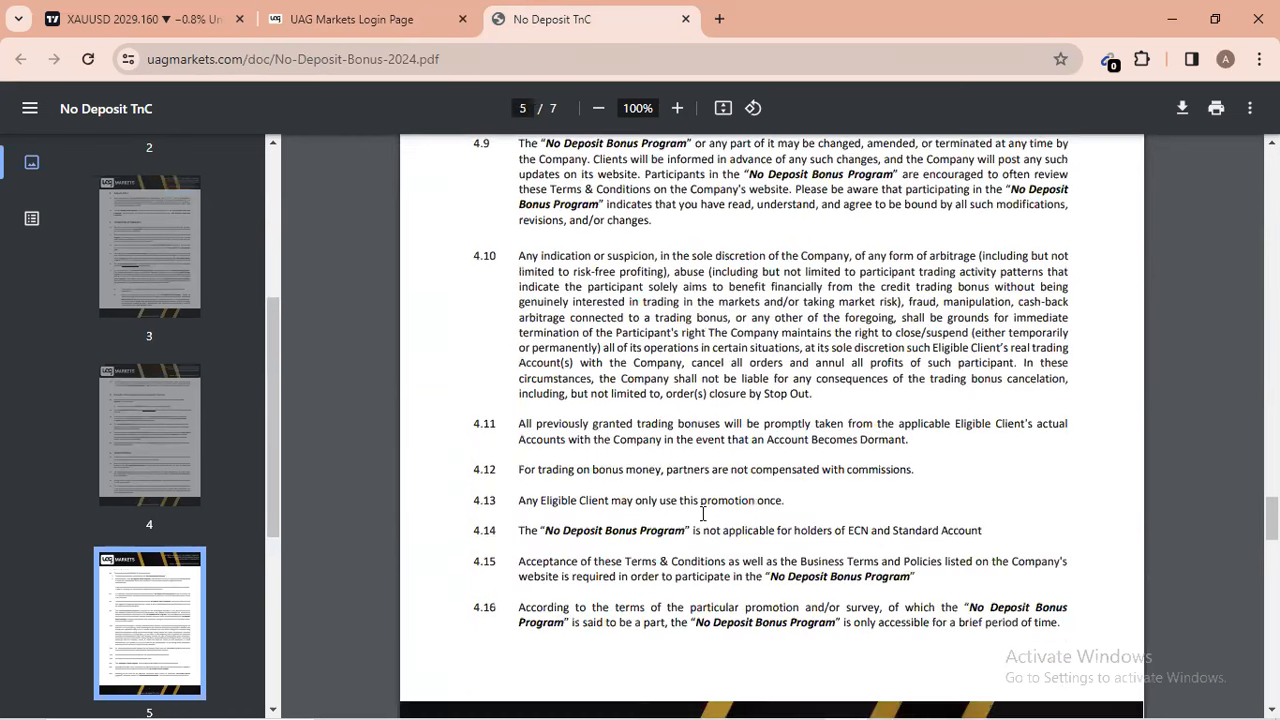